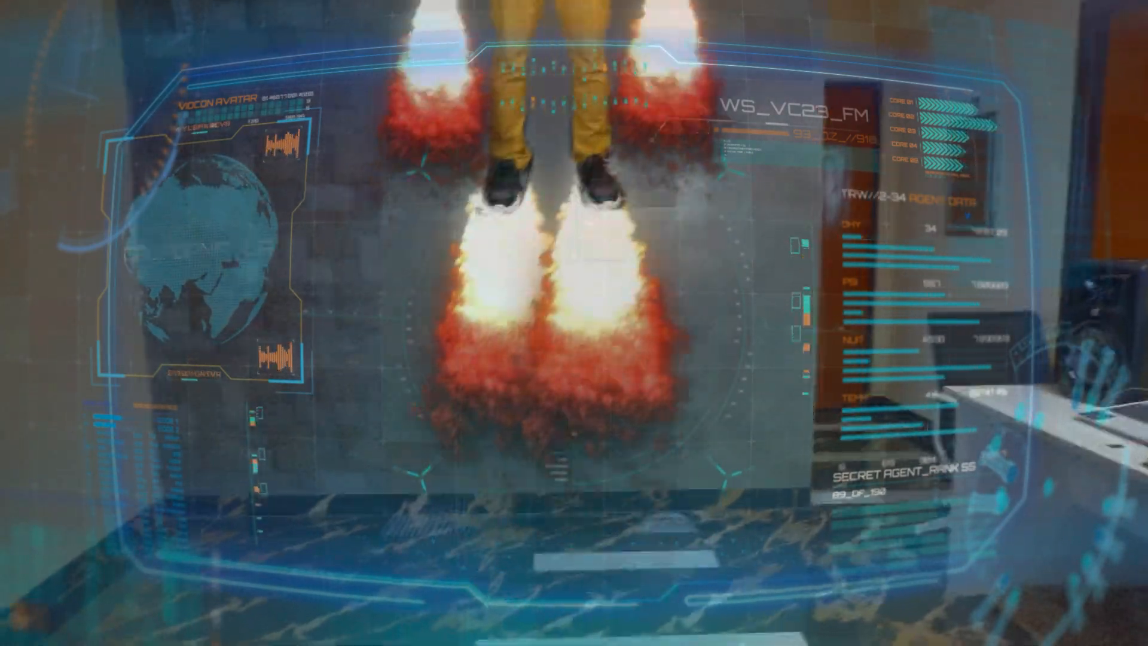
- Switch to the Filmora editor showing the project timeline with C0344 on Video 1
click(571, 459)
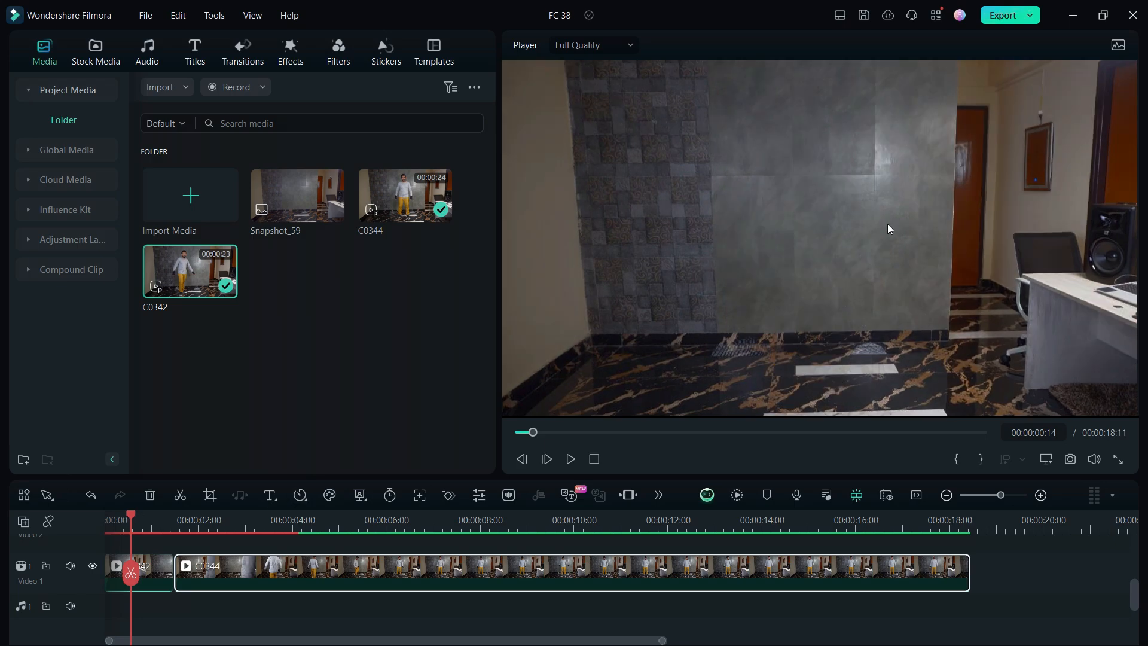
mouse_move(1069, 459)
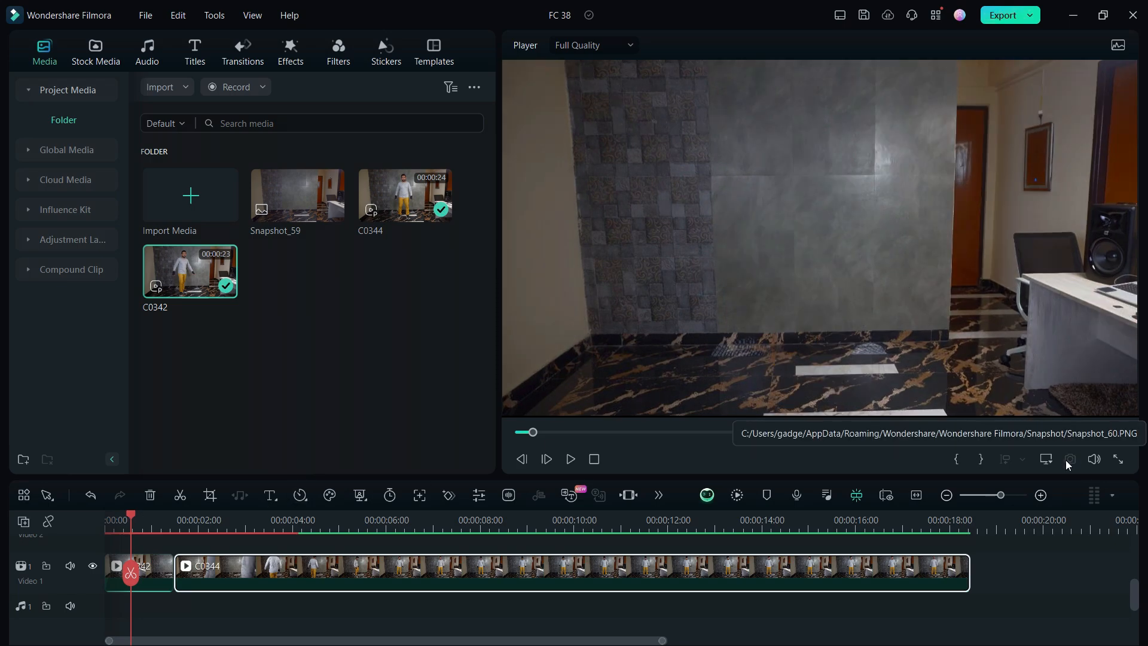
- Capture a snapshot of the empty room and stretch it under C0344 to match its length
click(1070, 460)
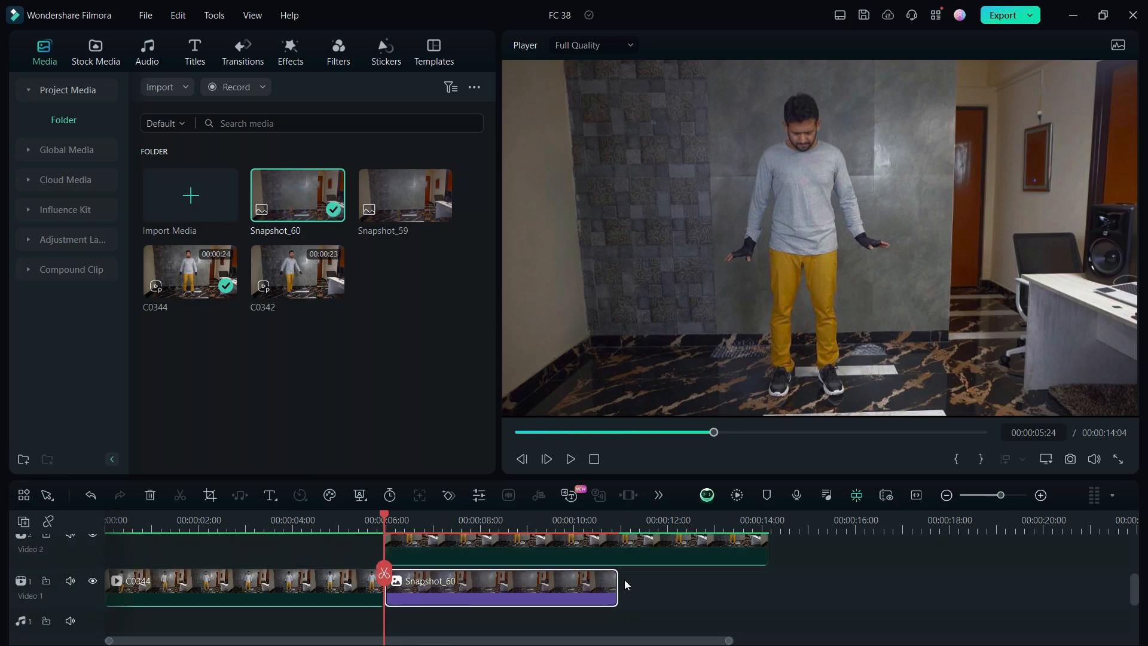
drag(618, 589, 729, 590)
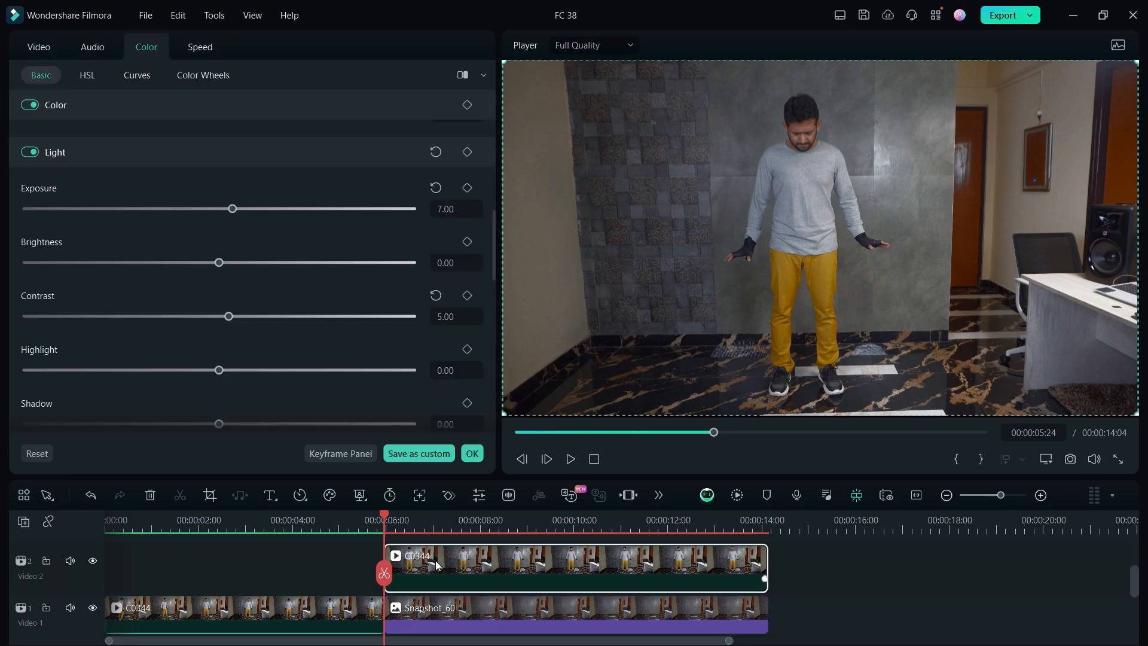
- Enable Smart Cutout from the clip's AI Tools and enter the Smart Cutout editor
click(39, 47)
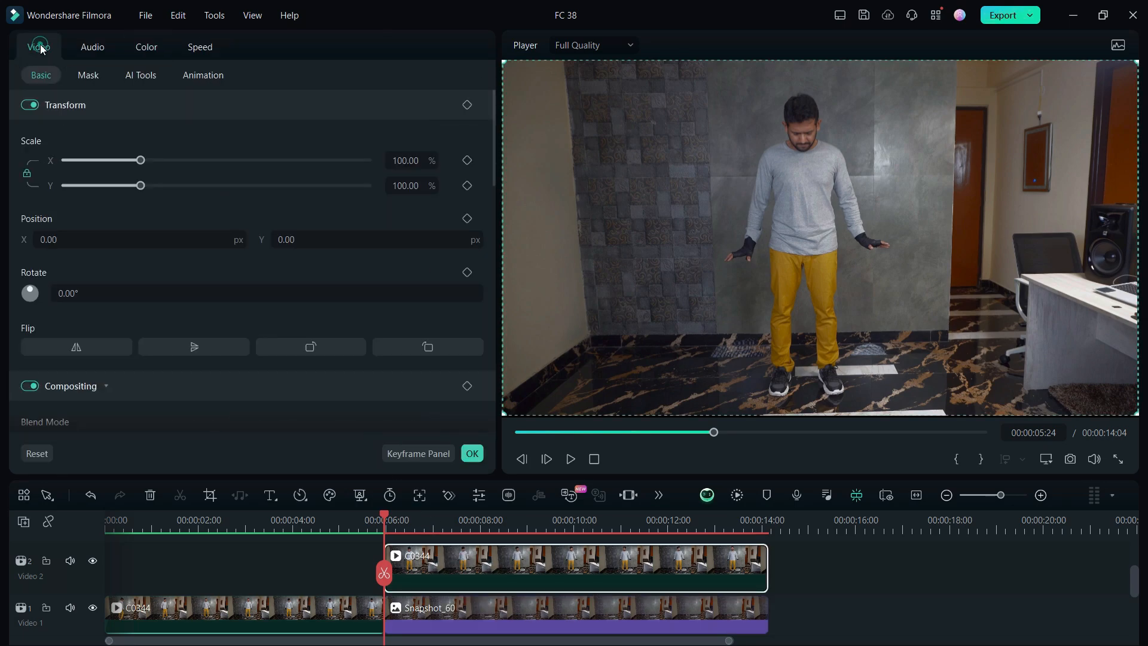
click(140, 74)
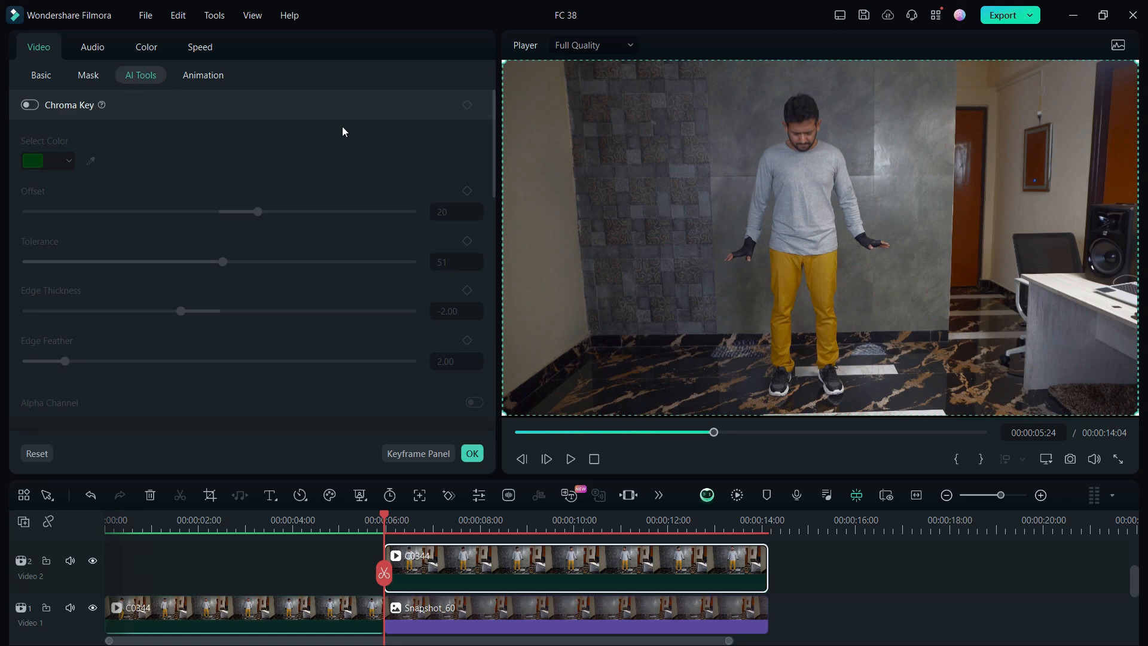
scroll(down, 3)
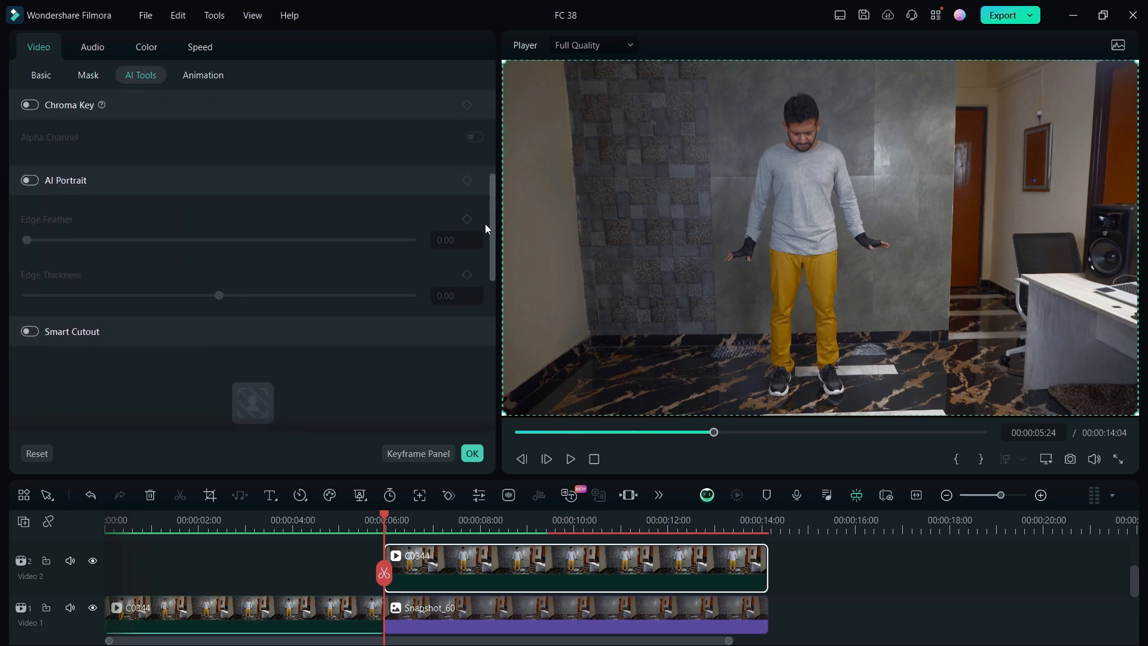
click(30, 331)
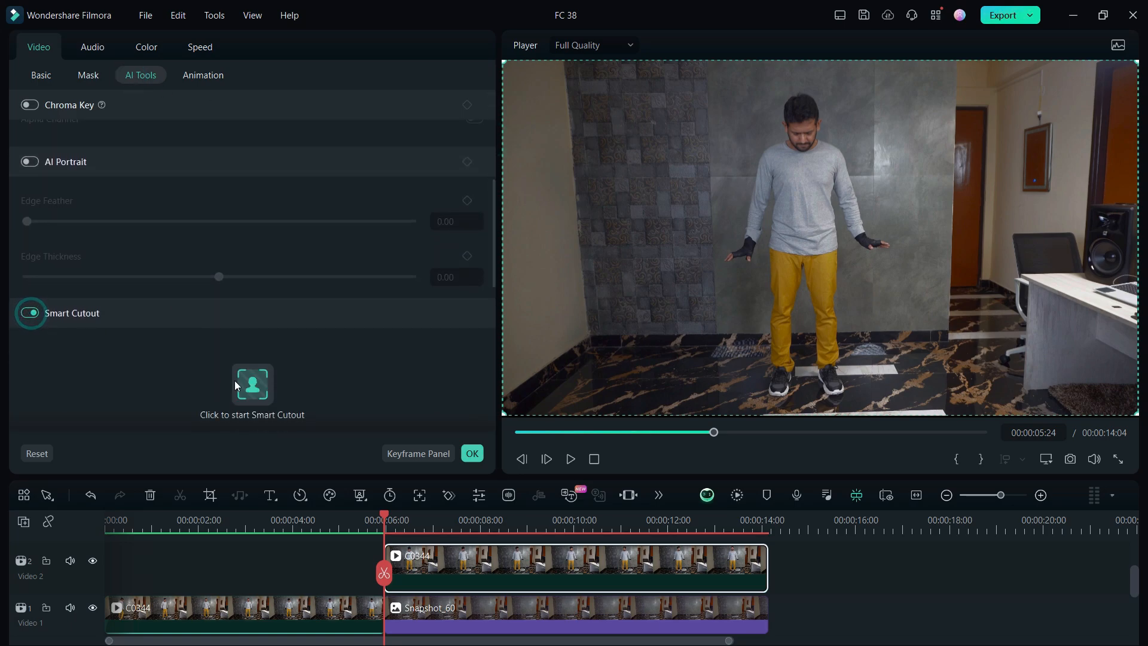
click(253, 384)
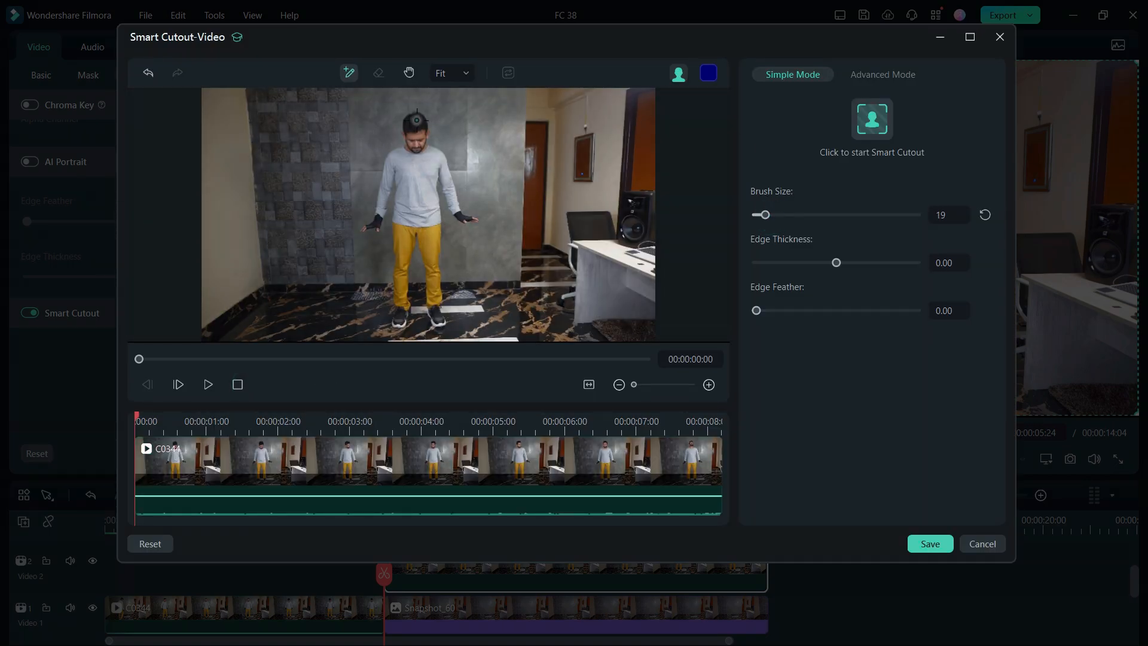
- Brush over the person, set Edge Thickness 2.80 and Feather 5.23, and start the cutout
drag(415, 121, 399, 316)
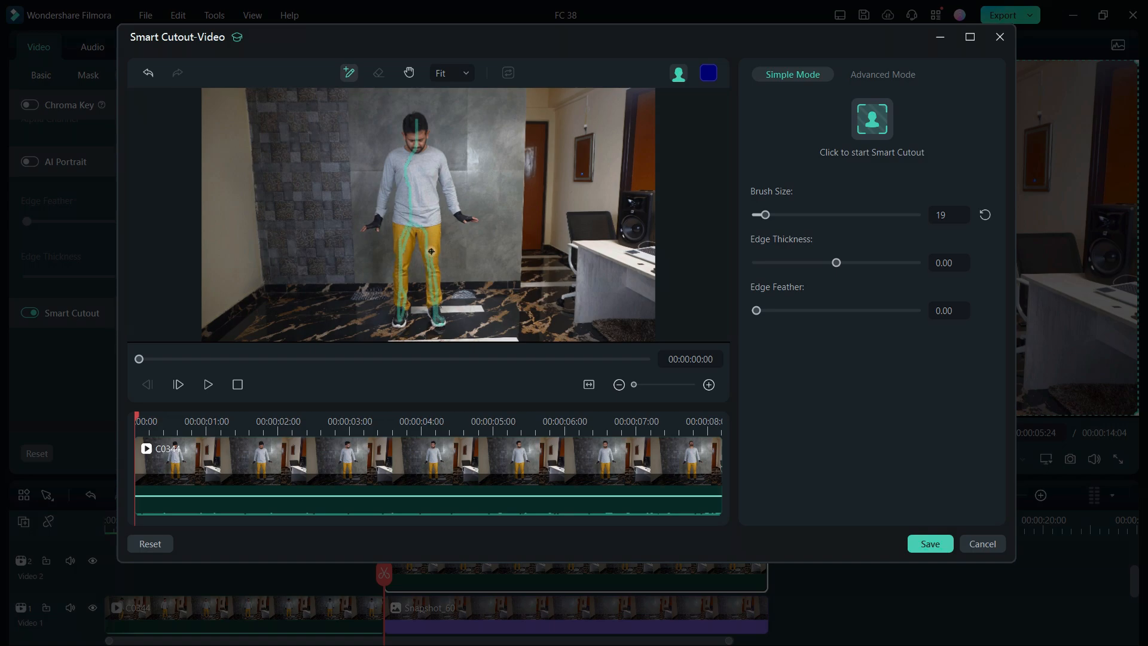
drag(432, 252, 462, 208)
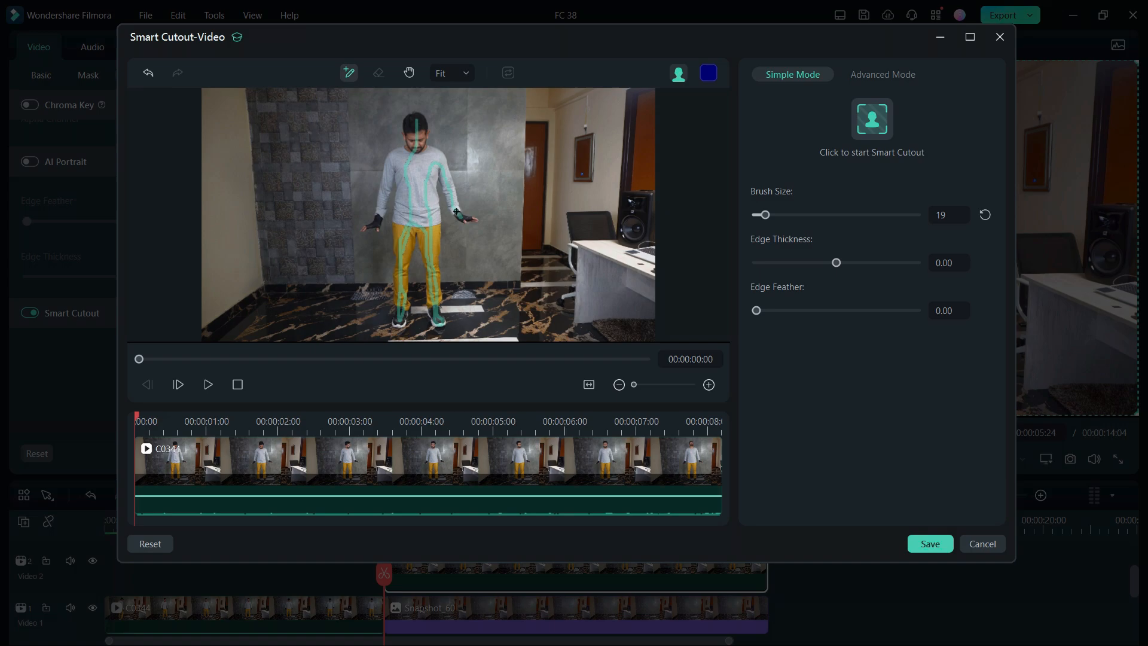
drag(838, 262, 838, 262)
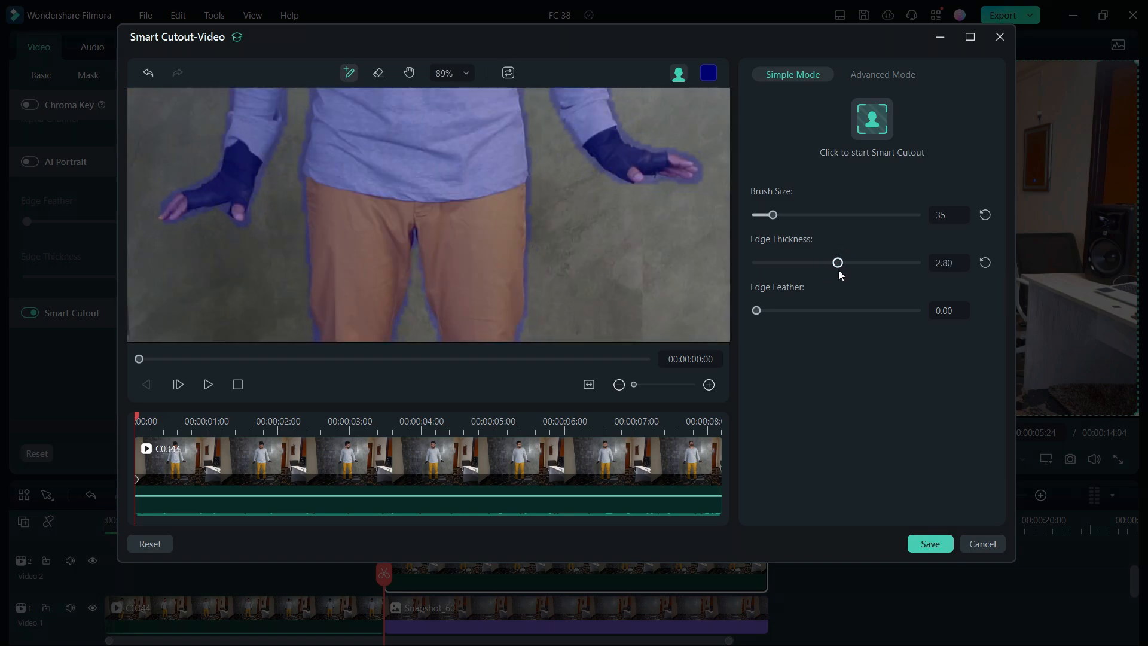
drag(756, 310, 798, 310)
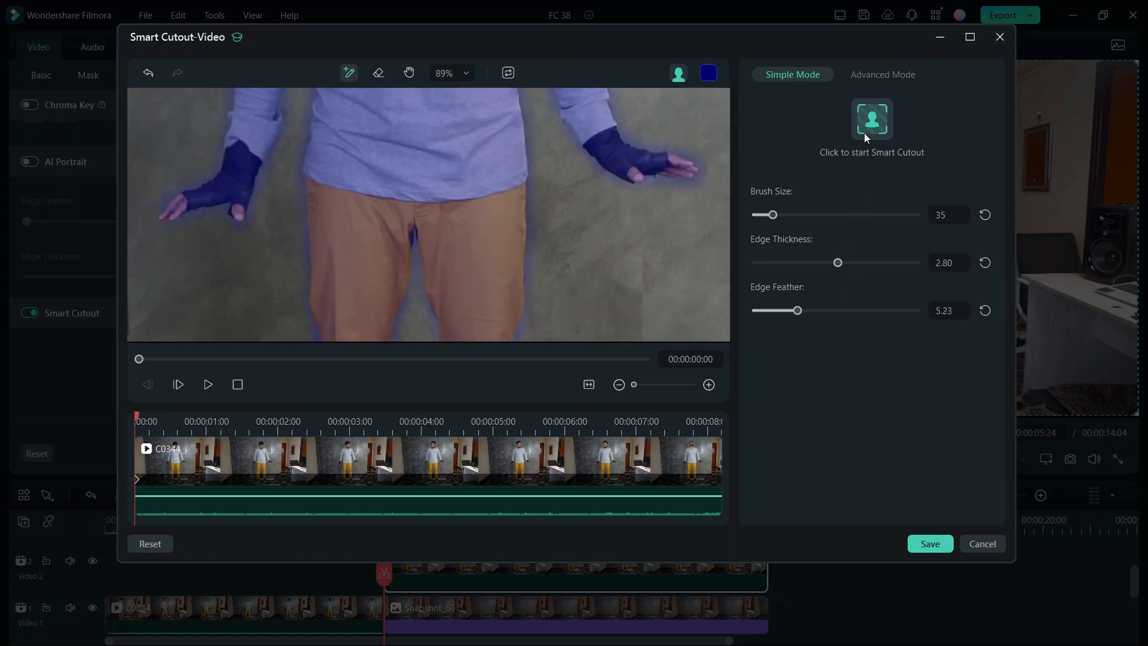
click(872, 118)
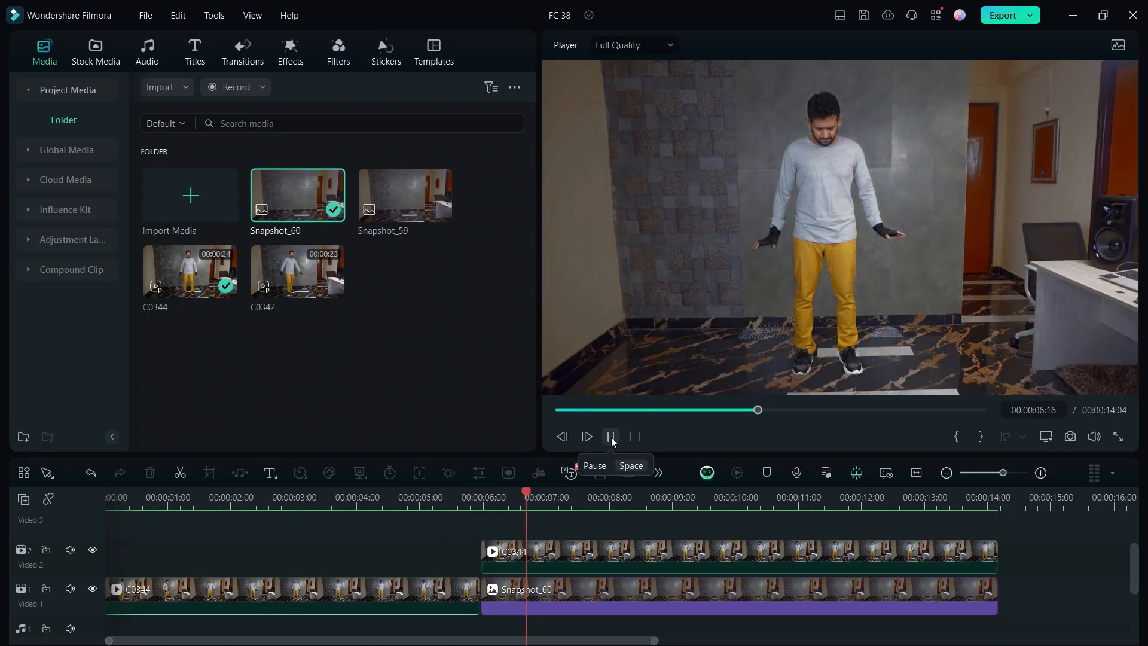
- Pause and toggle the lower track's visibility to check the person is cleanly cut out
click(610, 436)
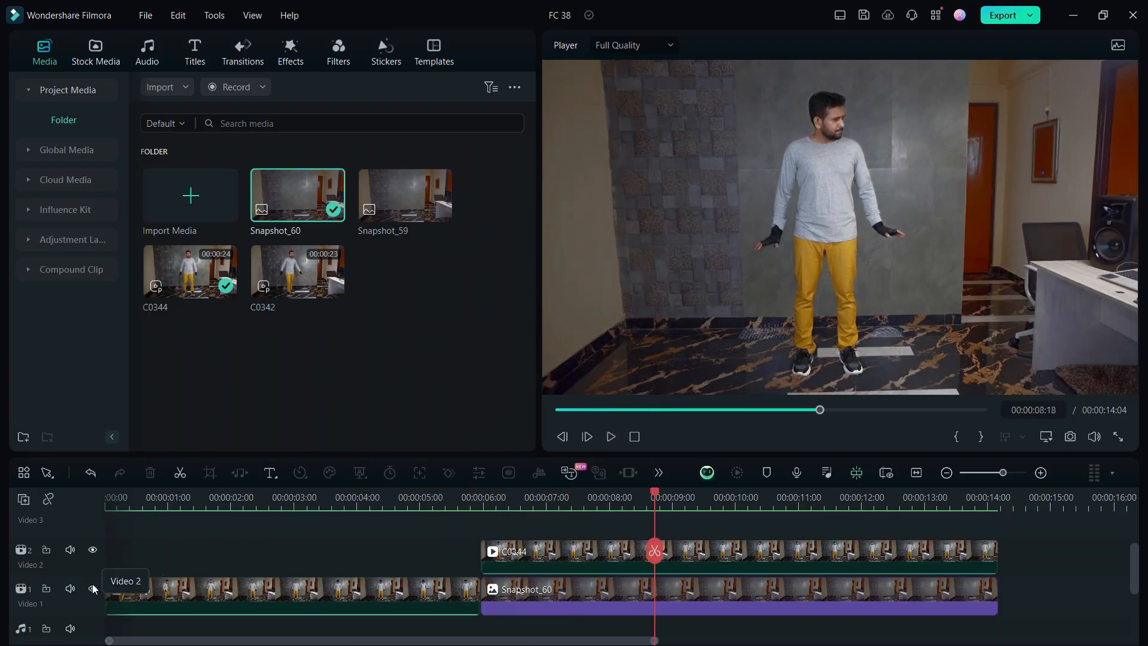
click(93, 590)
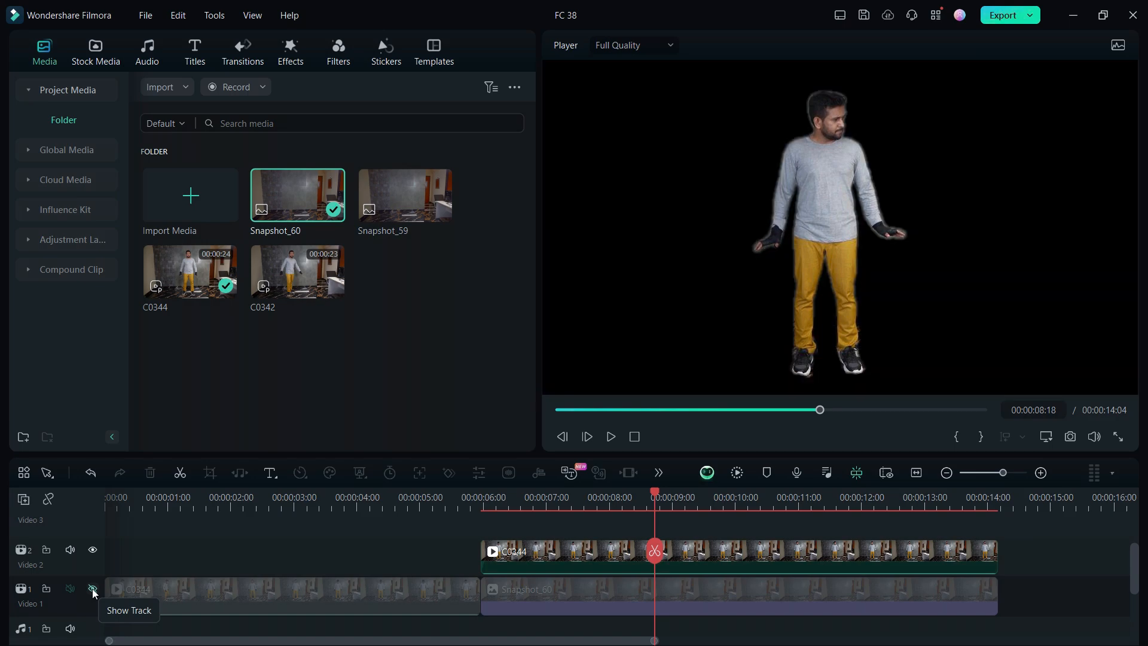
click(92, 589)
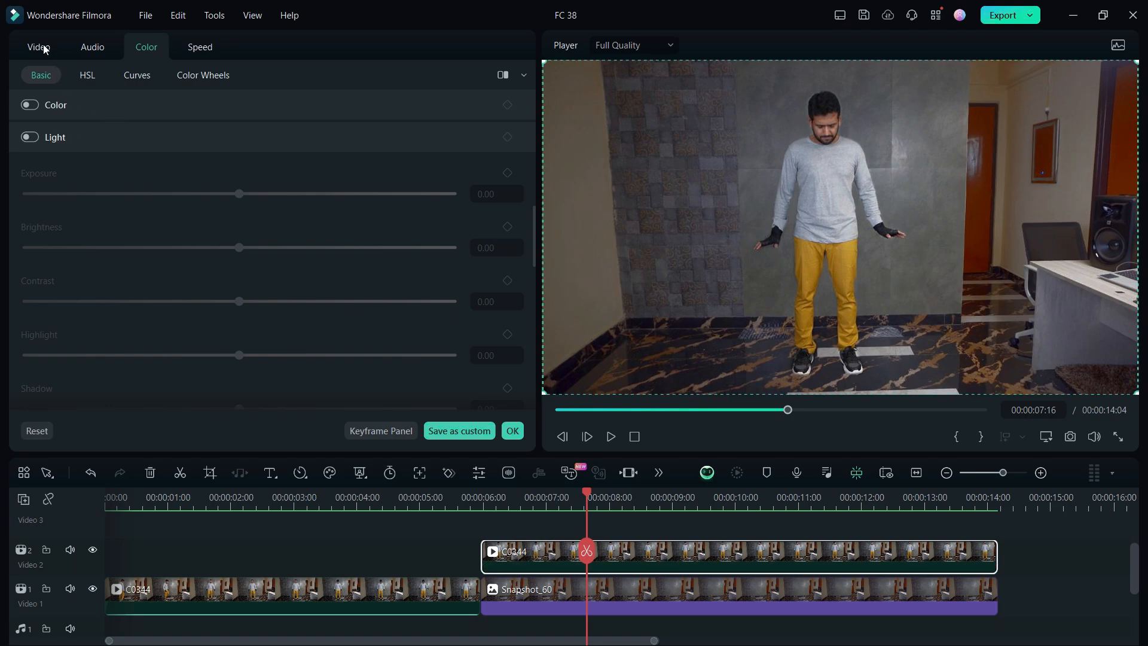
- Add Transform keyframes to C0344 in Video > Basic and preview the keyframed rise
click(38, 47)
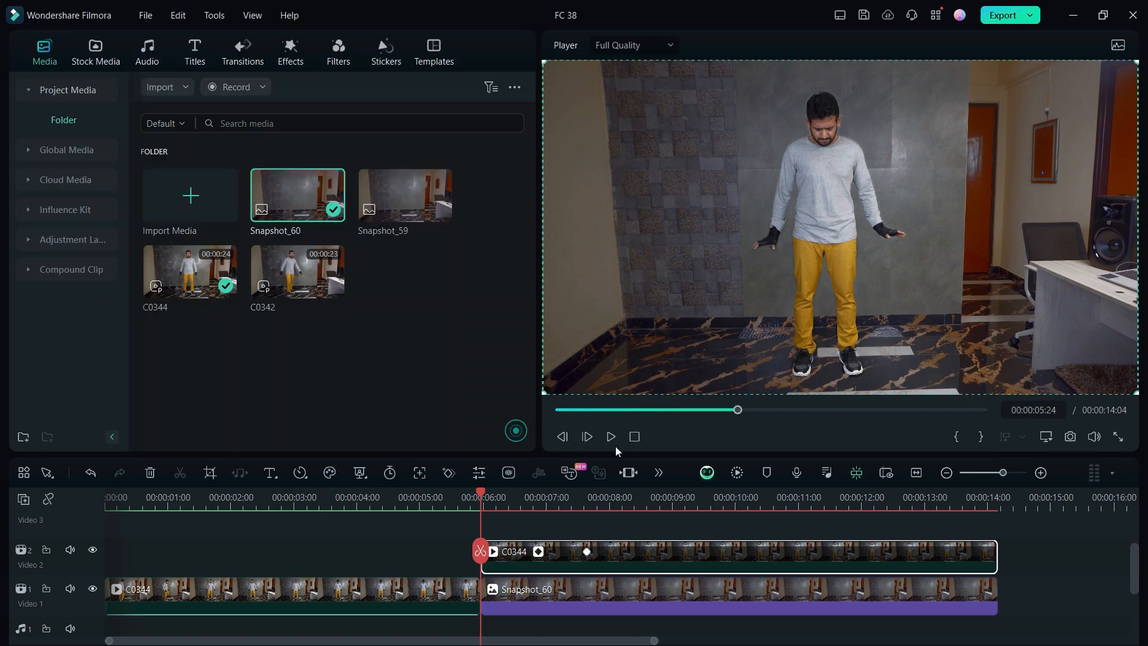
click(586, 437)
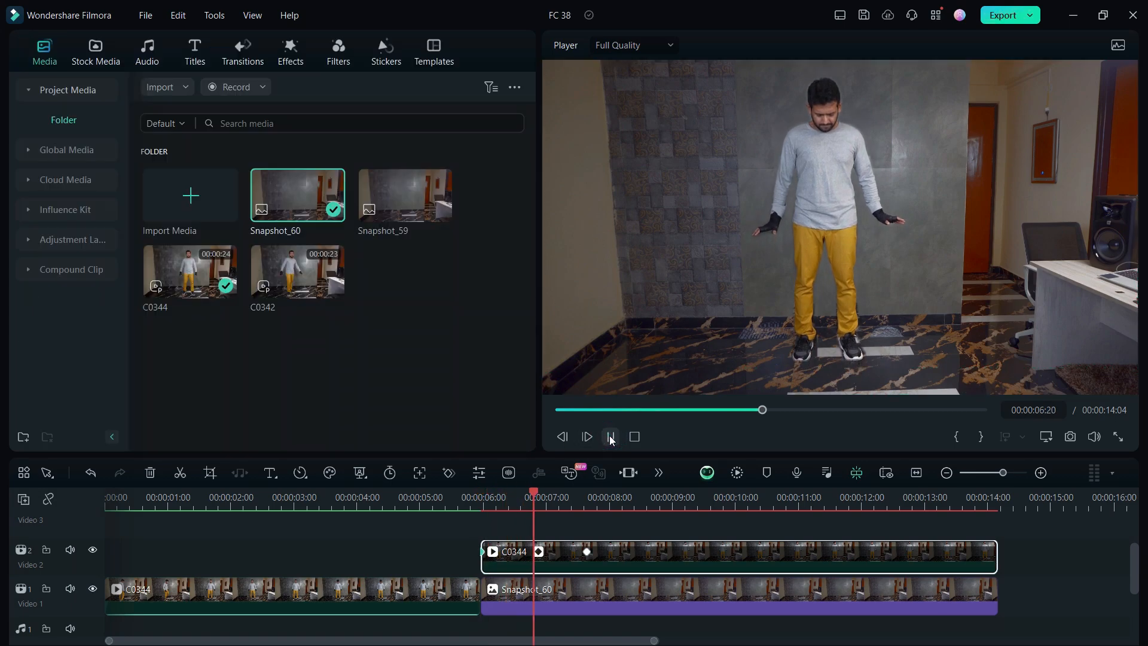
click(385, 51)
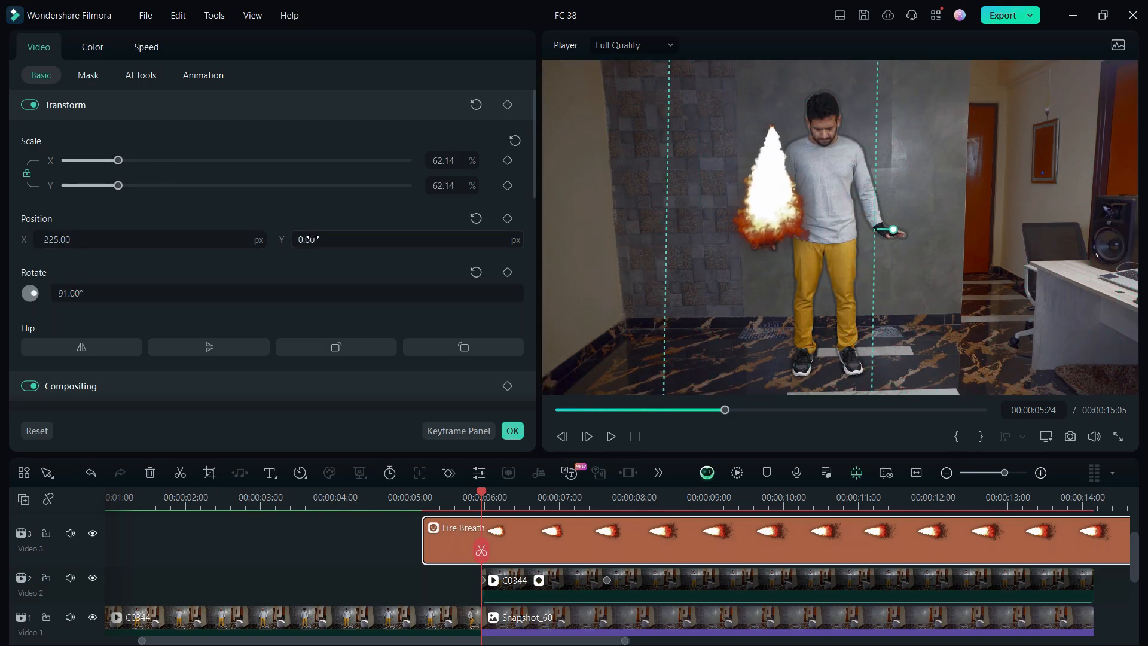
- Set the duplicated hand Fire Breath sticker to Position Y -151 with a keyframe and confirm
click(1046, 437)
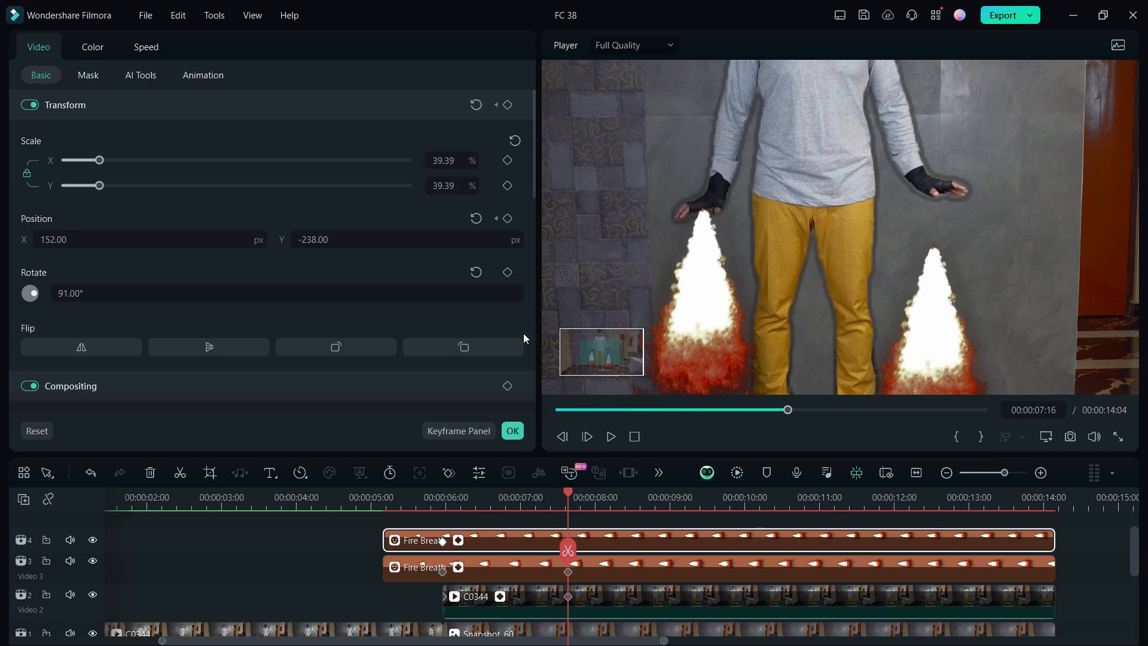
text(-151.00)
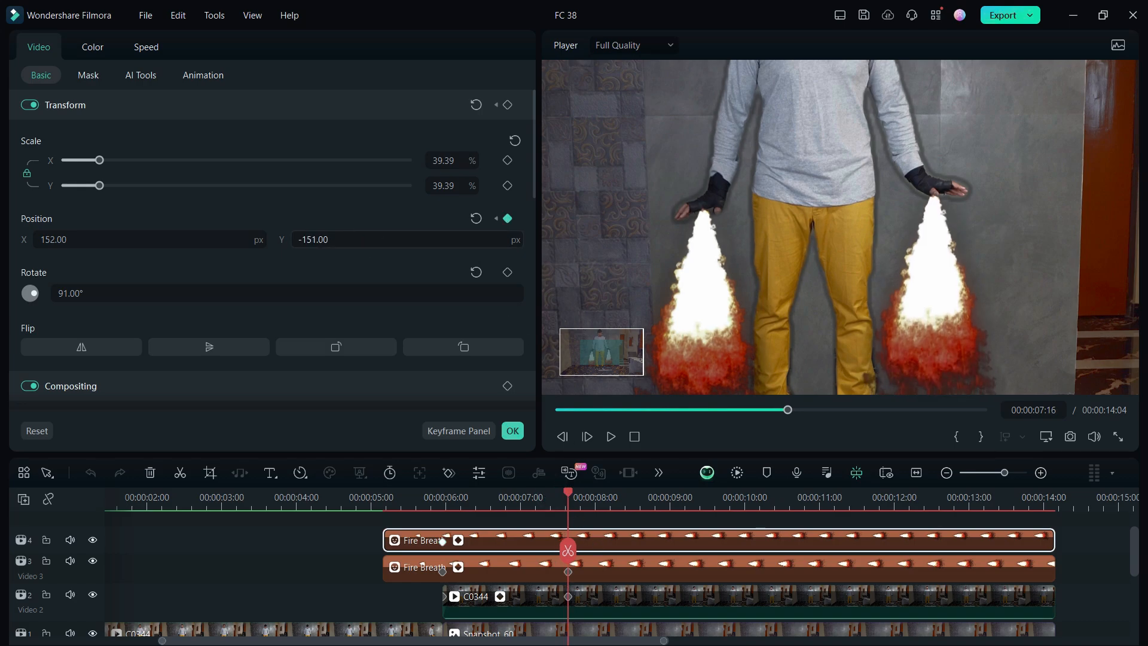
click(385, 51)
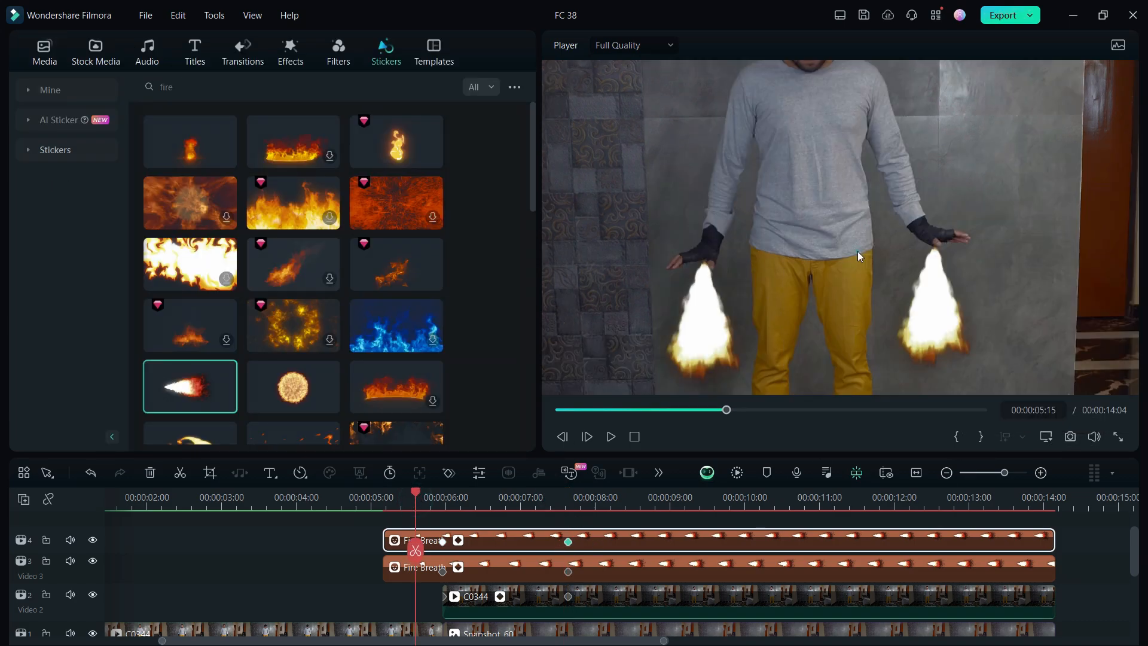
click(586, 437)
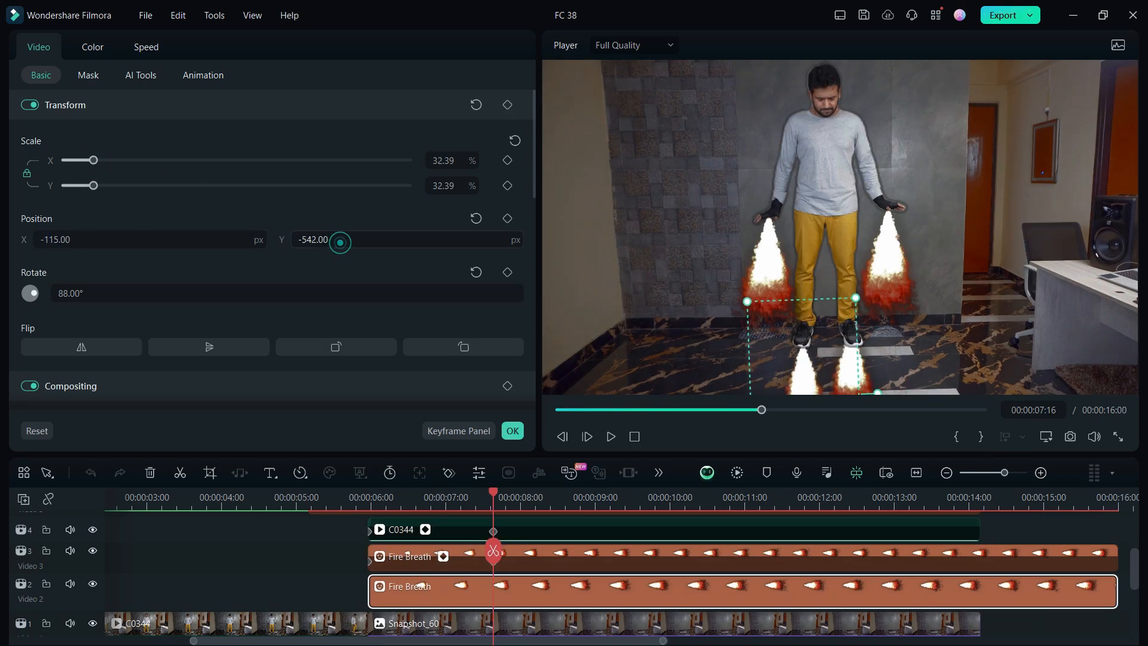
- Confirm the smaller foot flame sticker at Position Y -542 and play back to check
click(385, 52)
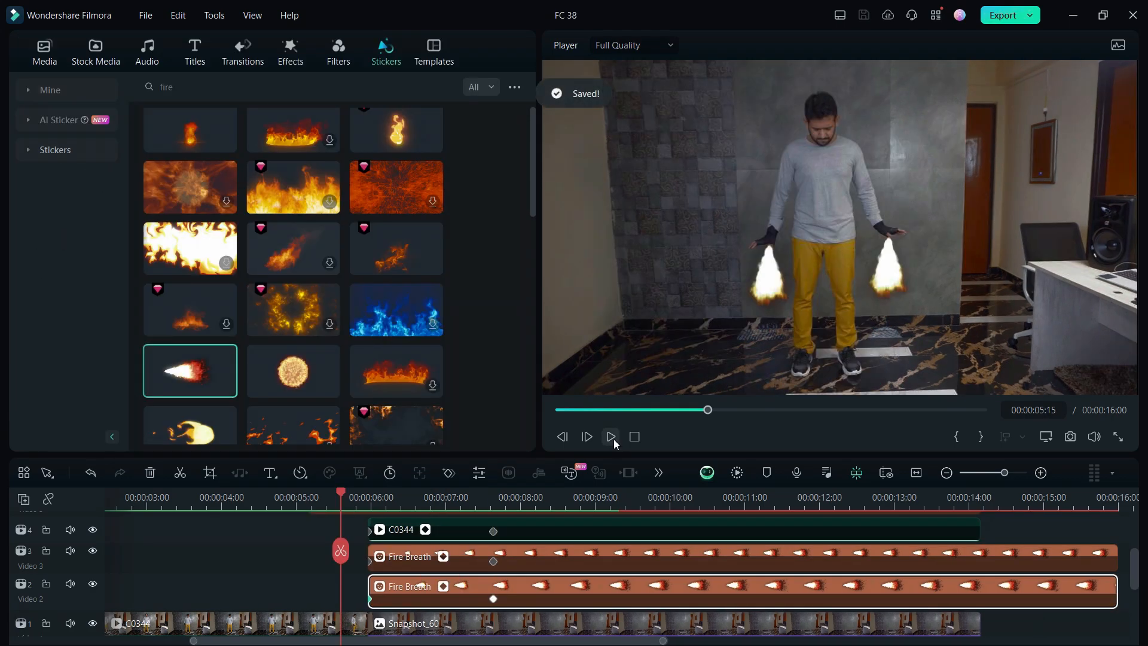
click(610, 436)
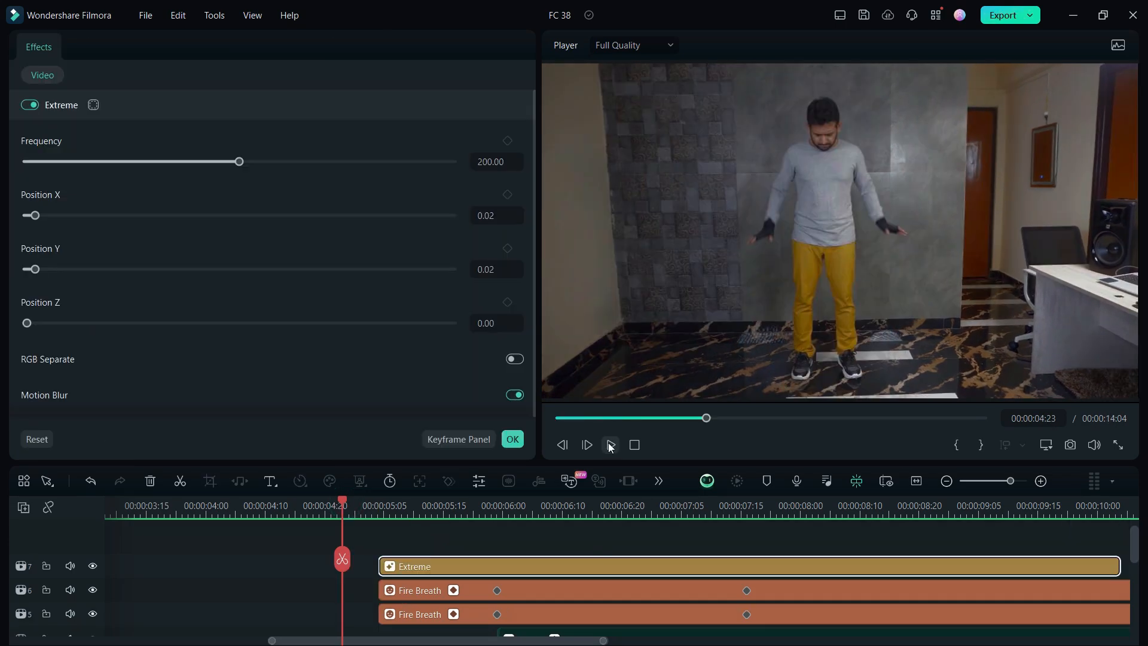
- Preview the Extreme shake at frequency 200 with motion blur, then stop playback
click(586, 444)
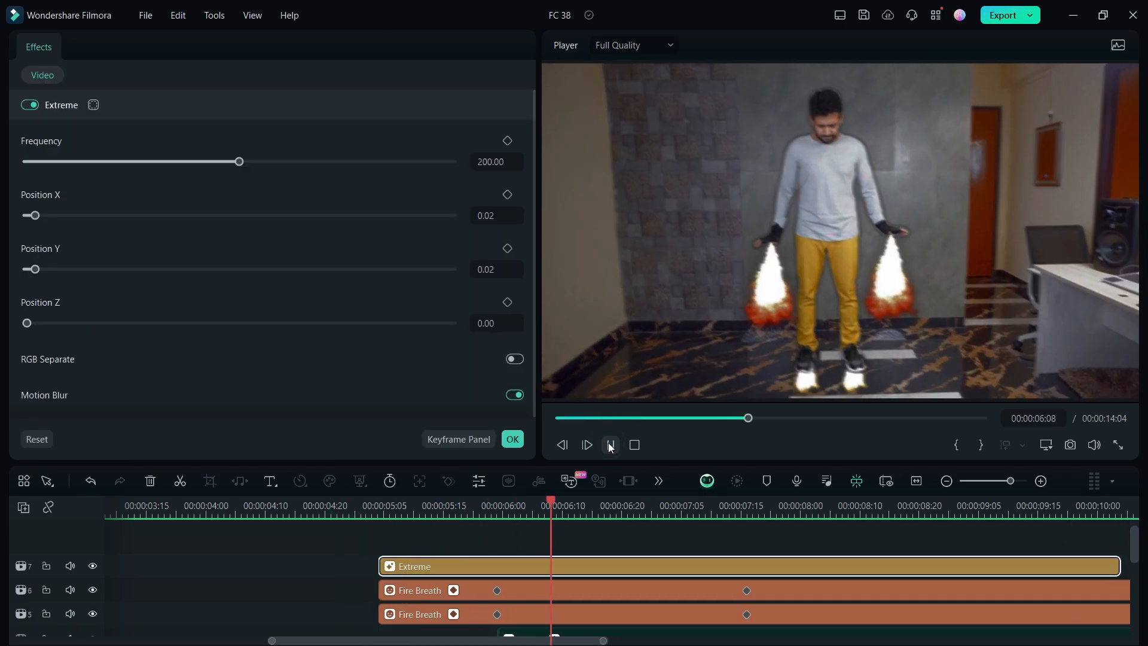
click(146, 51)
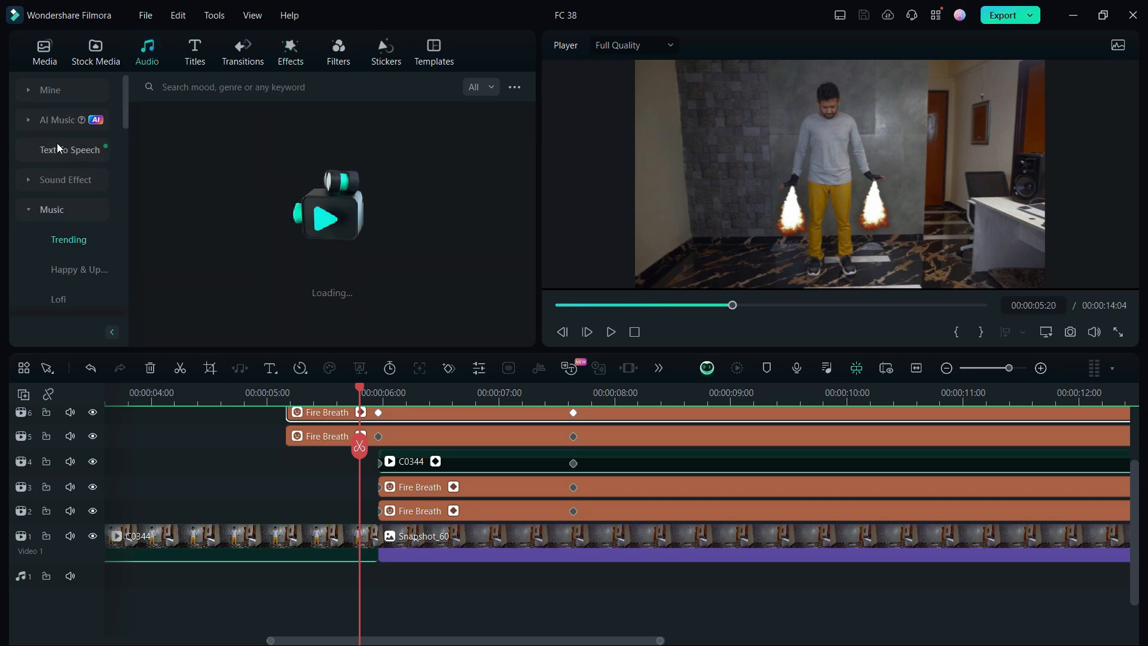
- Search sound effects for 'roc' and place rocket blastoff and Explosion sounds near 00:00:12
click(64, 179)
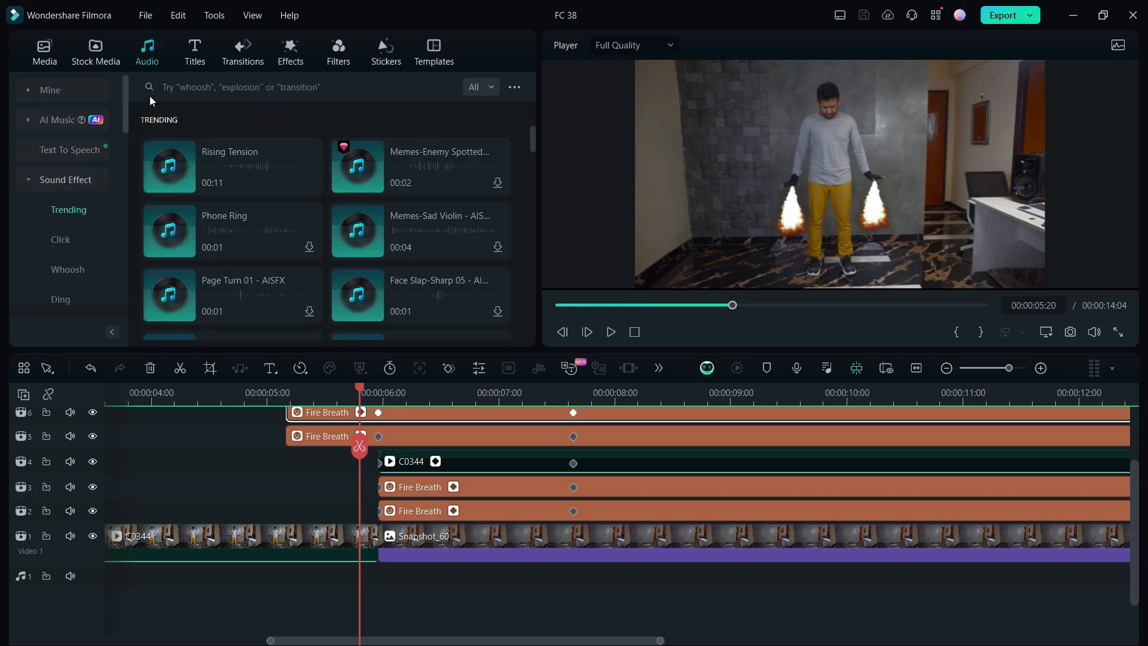
text(rocket)
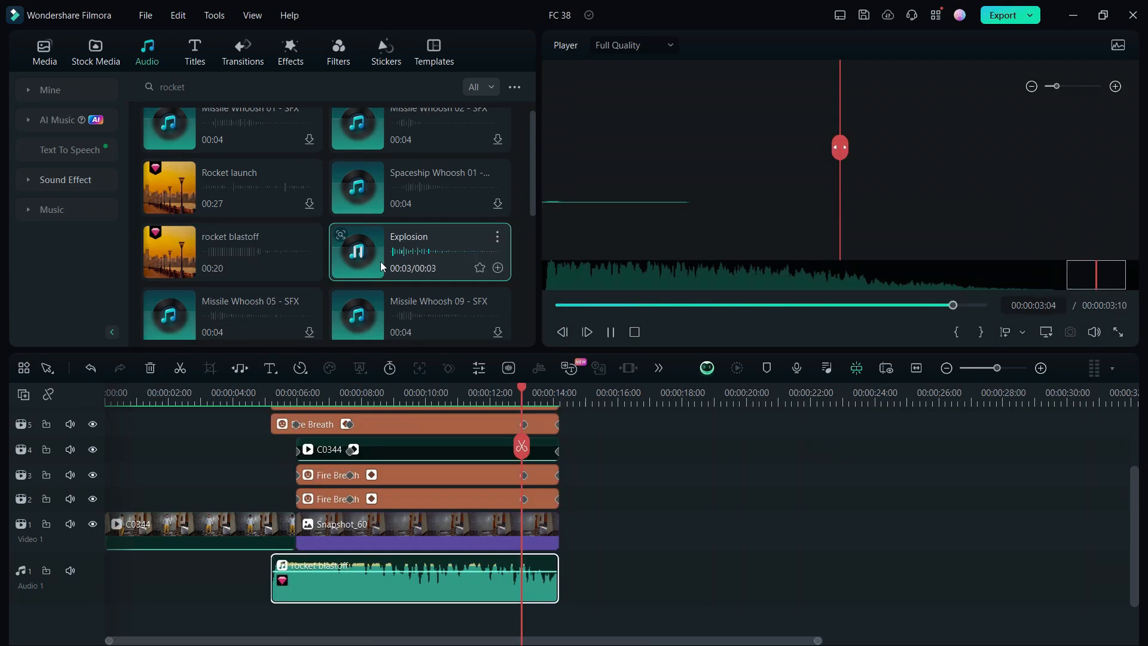
drag(417, 251, 504, 621)
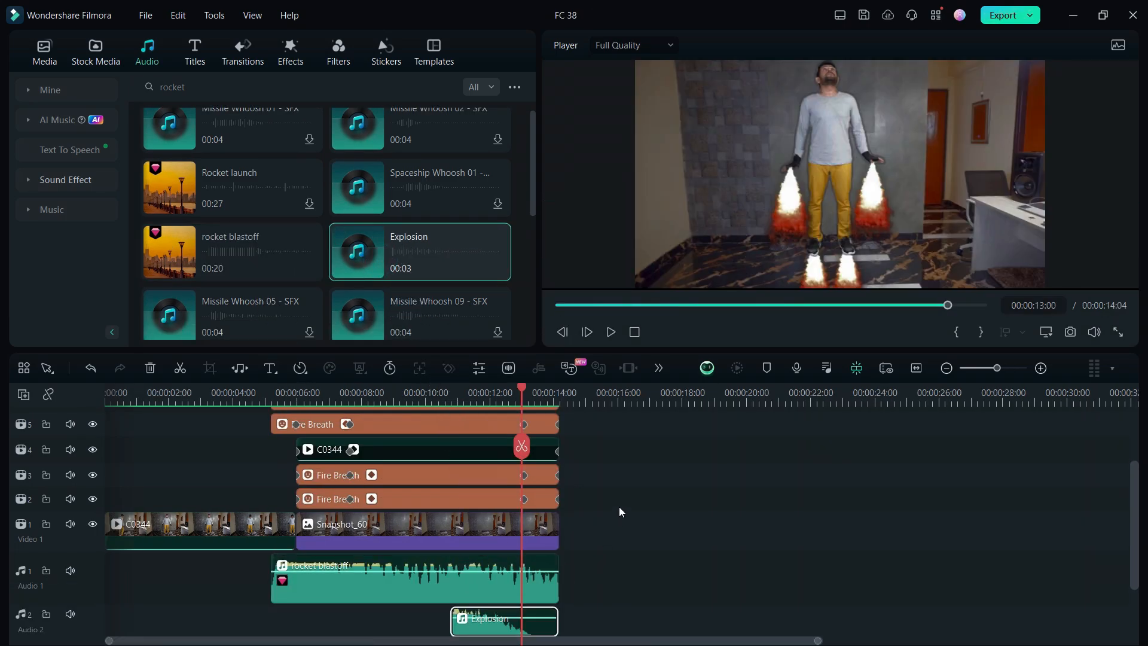
click(609, 331)
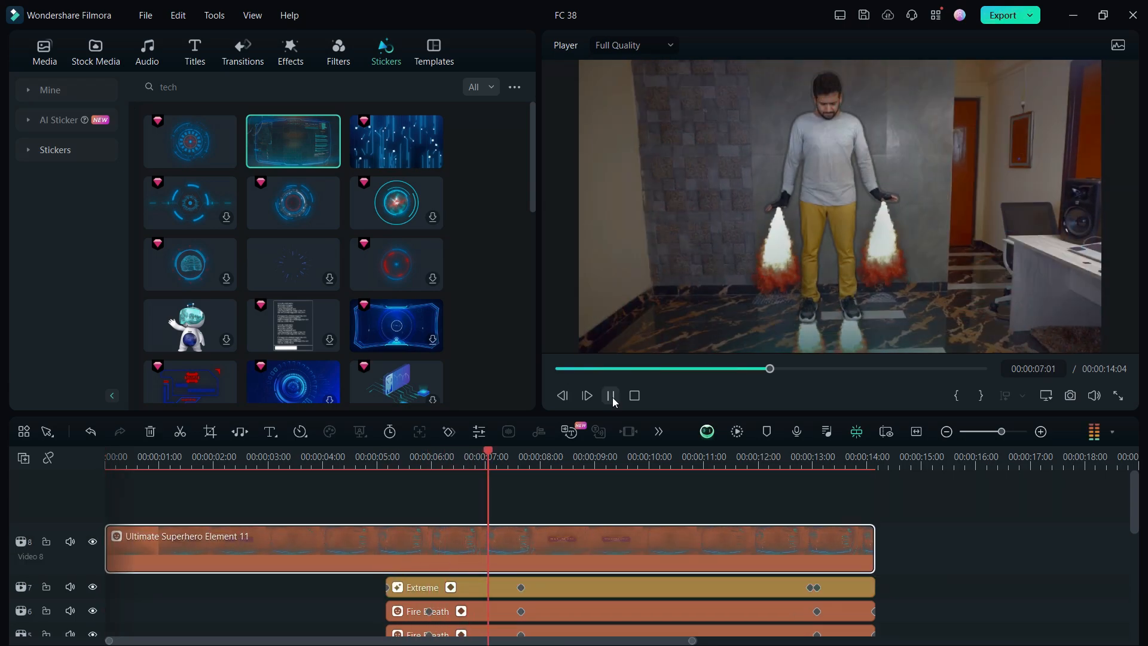
- Pause the preview after overlaying the Ultimate Superhero Element 11 HUD
click(146, 51)
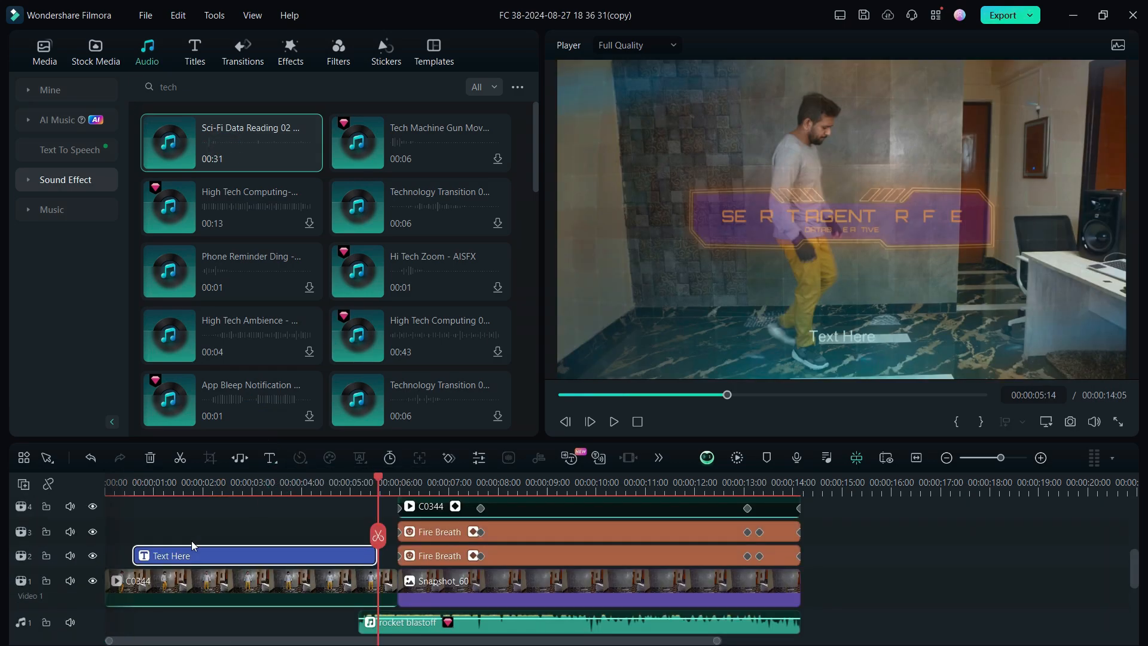
- Replace the title text with 'Jervis, record test module 46. hope this time it will work!'
double_click(253, 555)
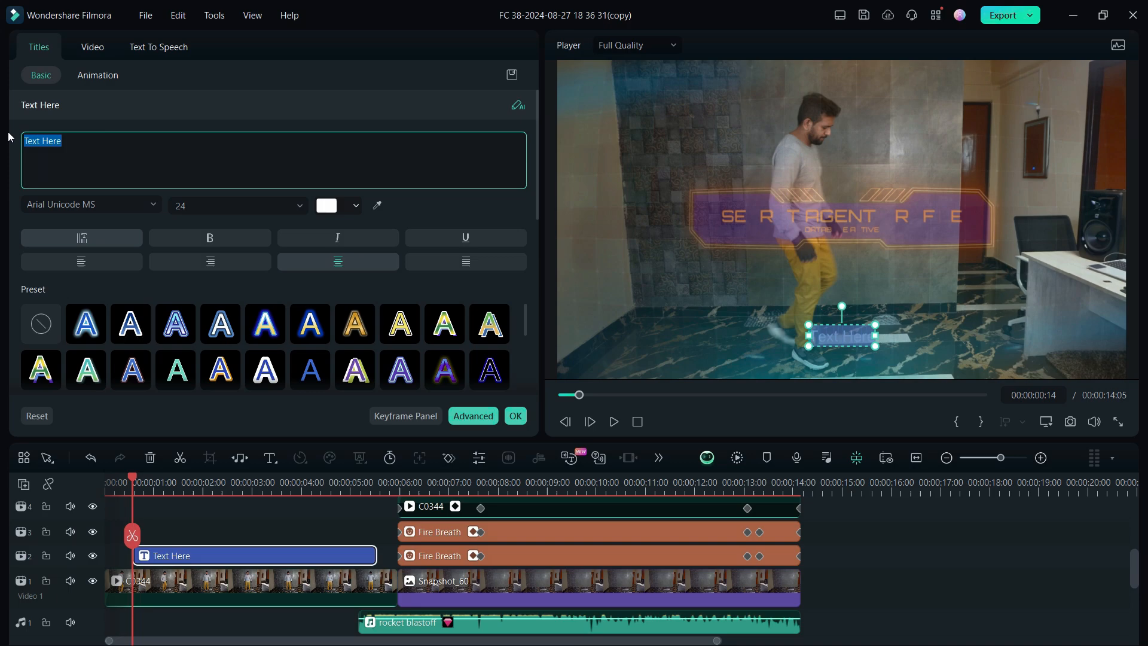
text(Jervis, record test module 46. hope this time it will work!)
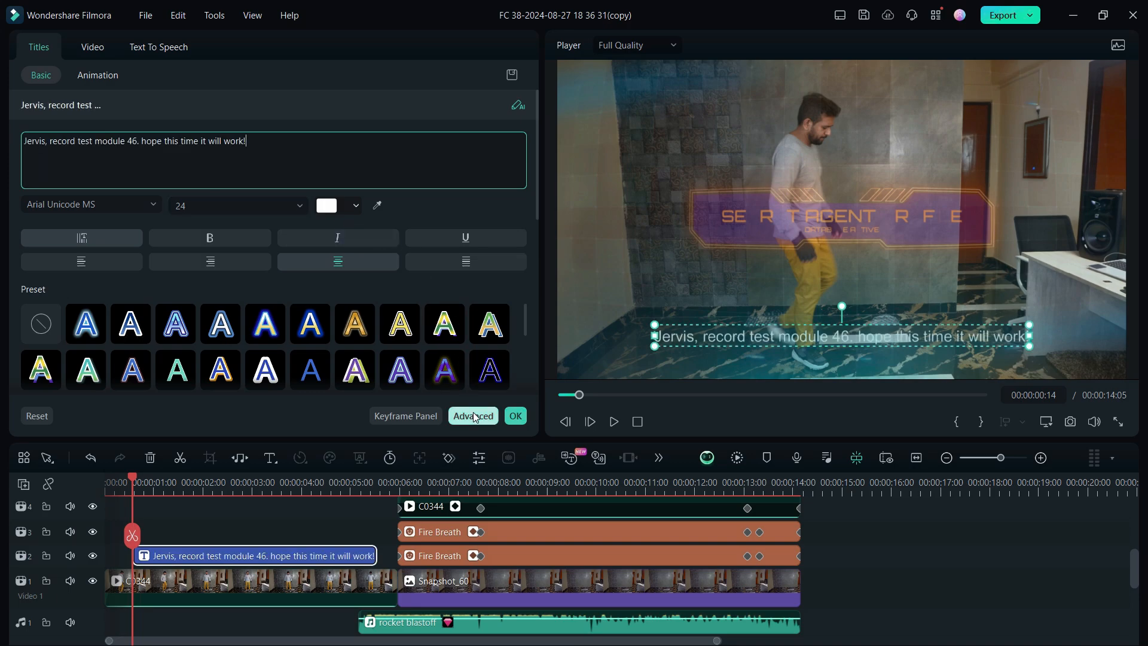
- Send the title to Text-to-Speech and choose the deep Ted narrator voice
right_click(256, 557)
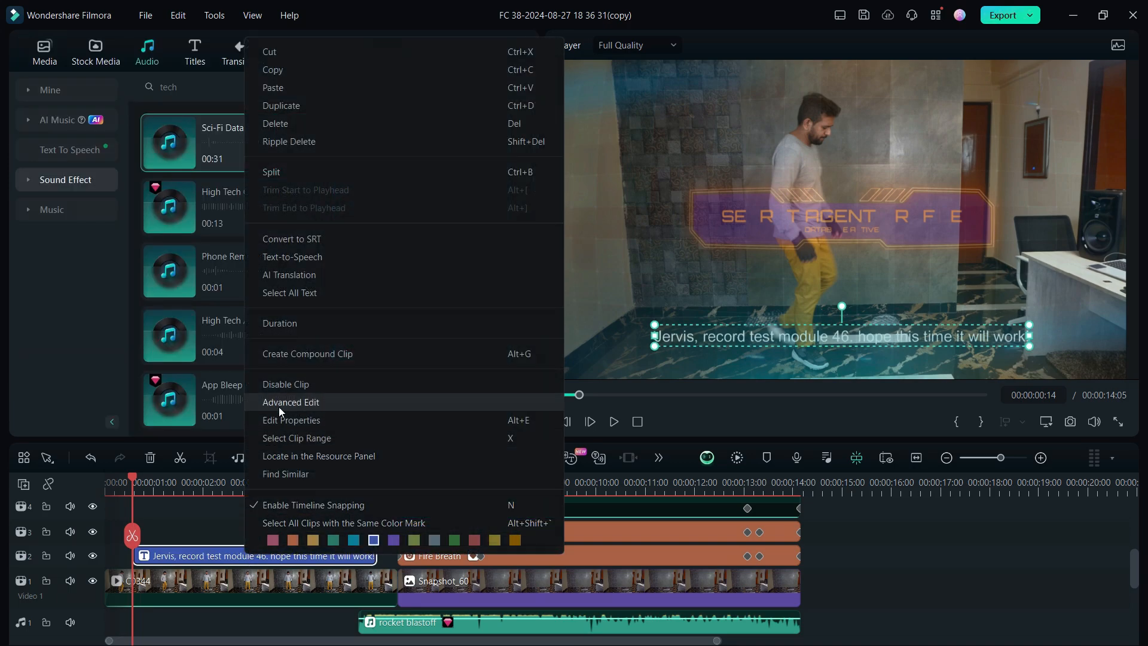
click(292, 257)
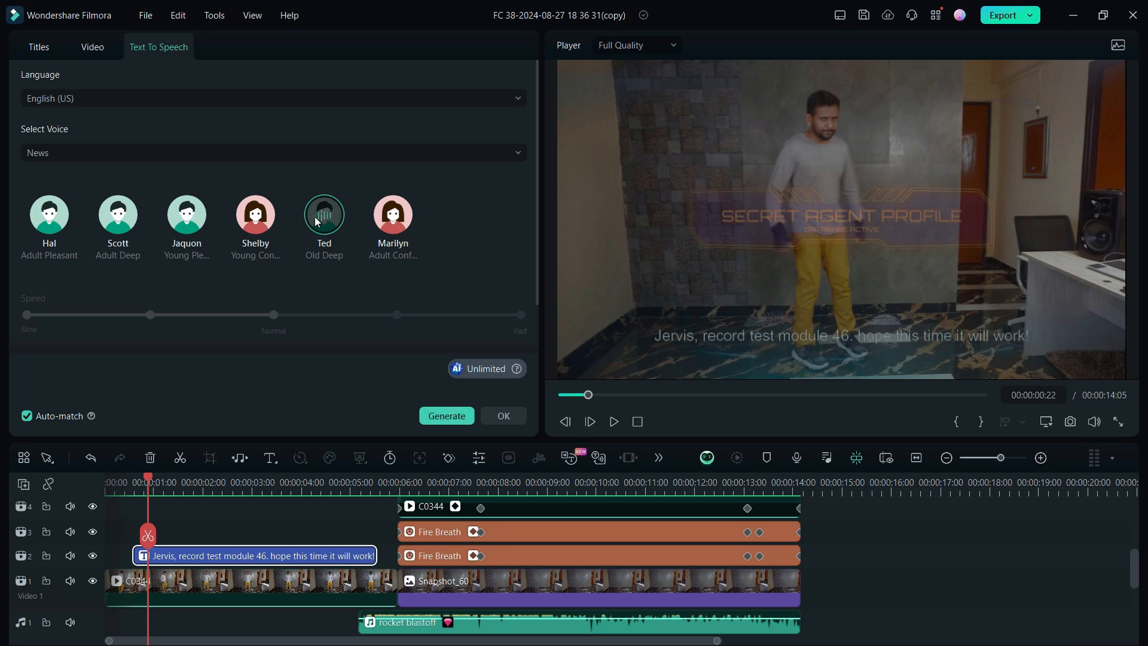
click(447, 416)
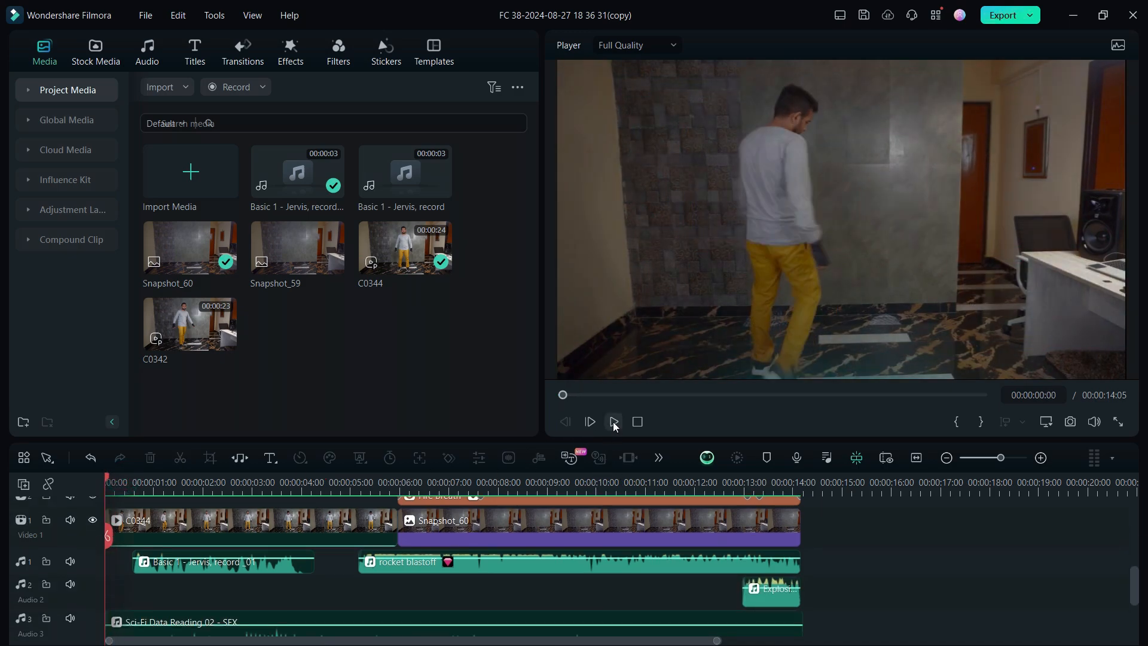
click(590, 422)
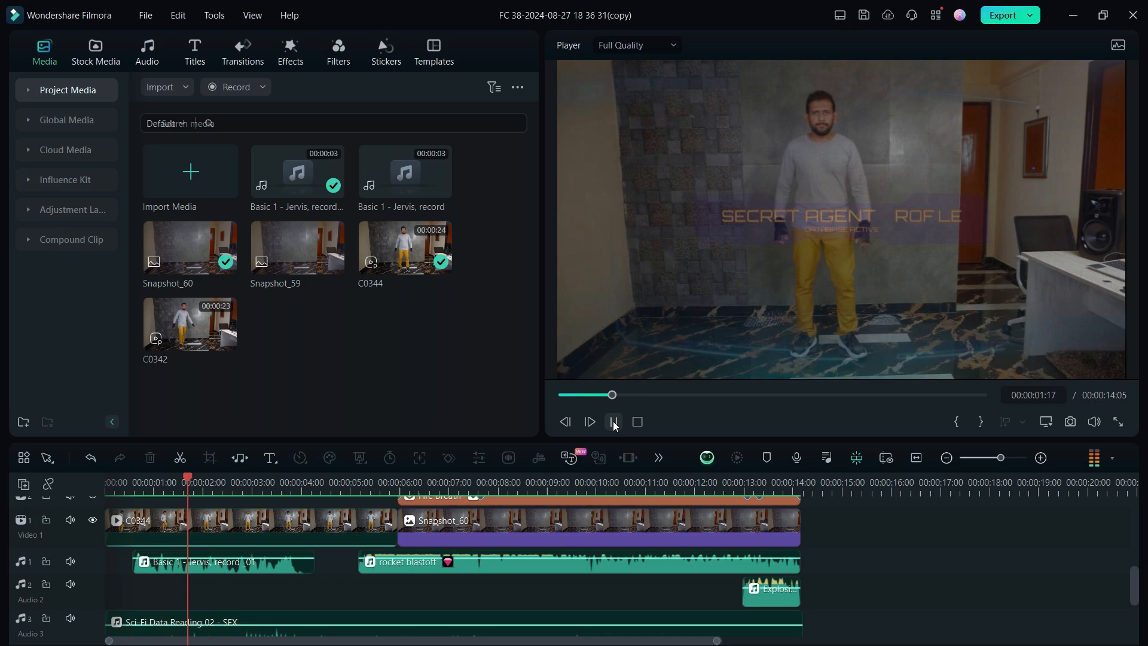